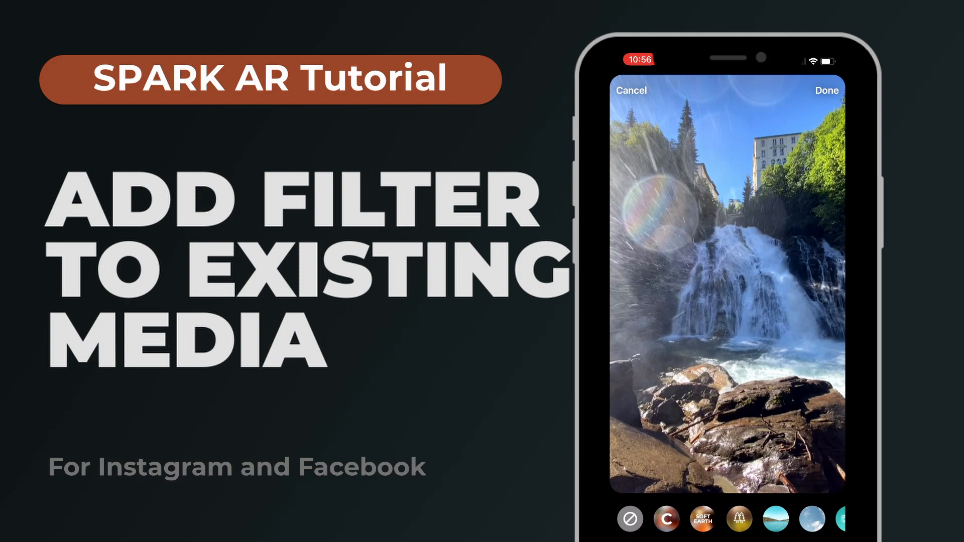
Step: Open Edit Properties for the Summer Vibes project from the Project menu
{"action": "left_click", "coordinate": [702, 519]}
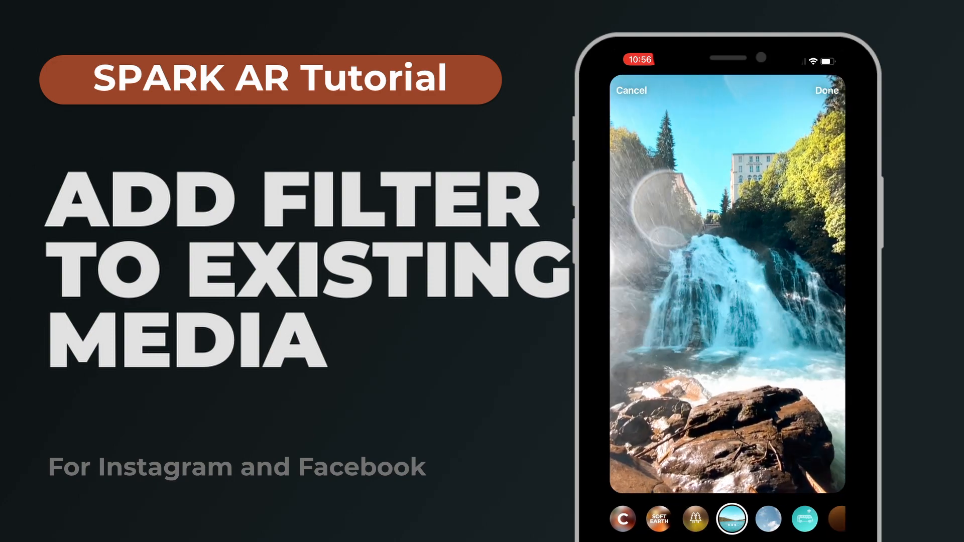
{"action": "left_click", "coordinate": [731, 518]}
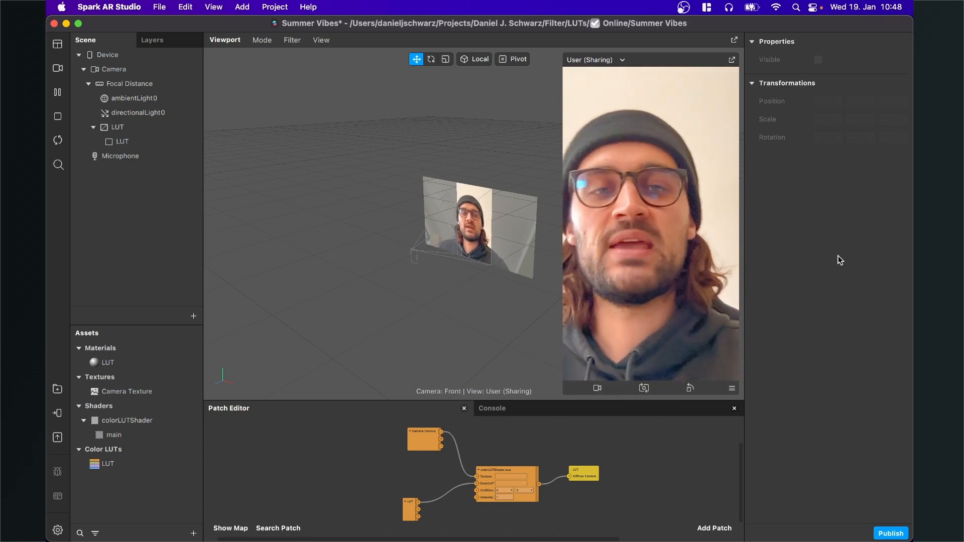
{"action": "mouse_move", "coordinate": [289, 65]}
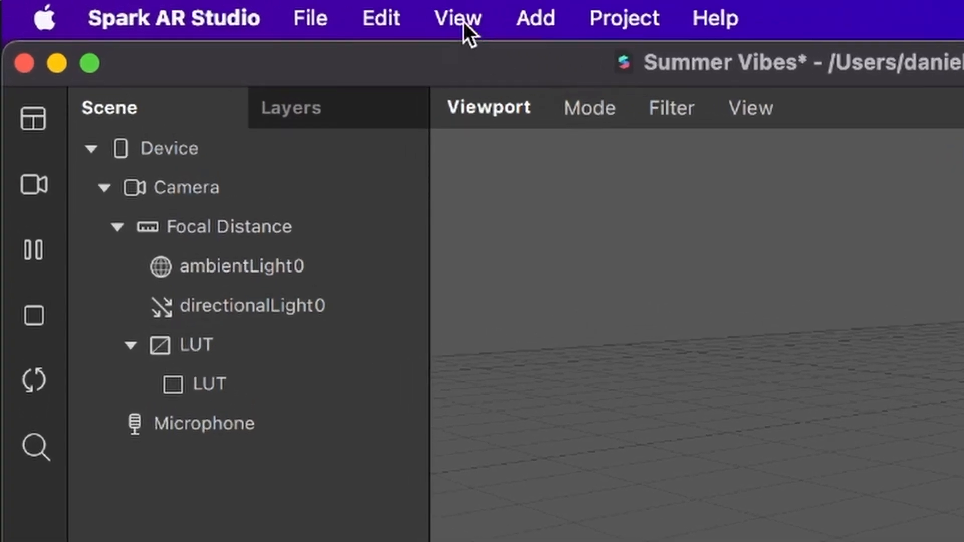
{"action": "left_click", "coordinate": [622, 17]}
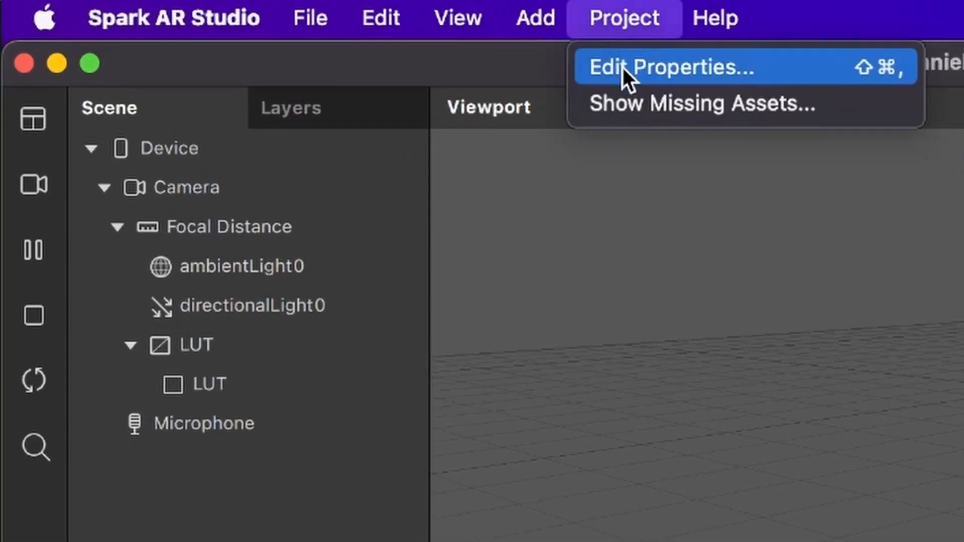
{"action": "left_click", "coordinate": [672, 67]}
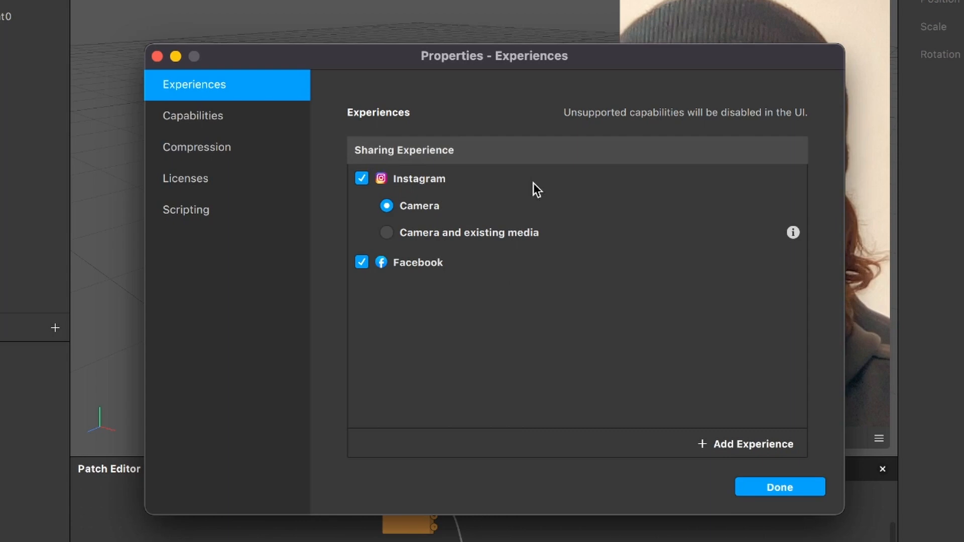
{"action": "mouse_move", "coordinate": [510, 143]}
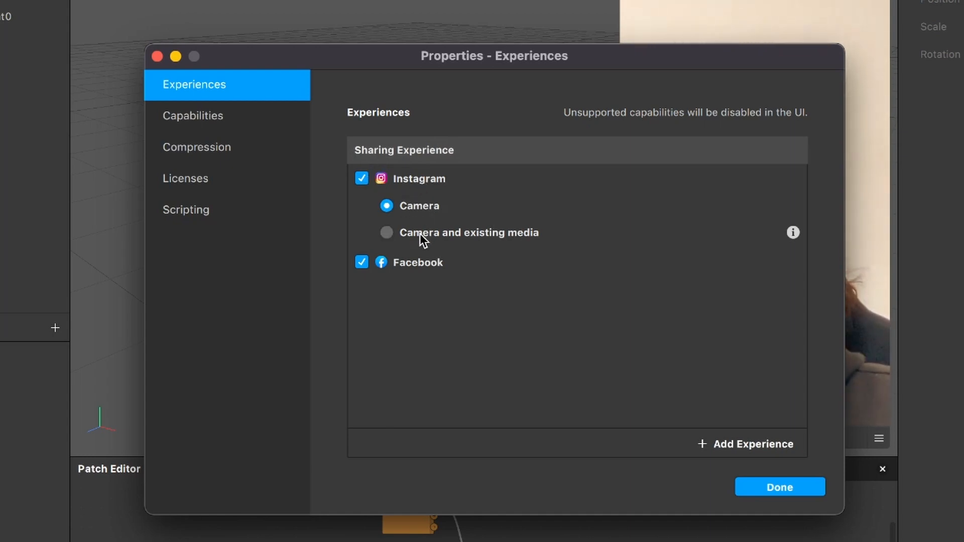
{"action": "mouse_move", "coordinate": [396, 241]}
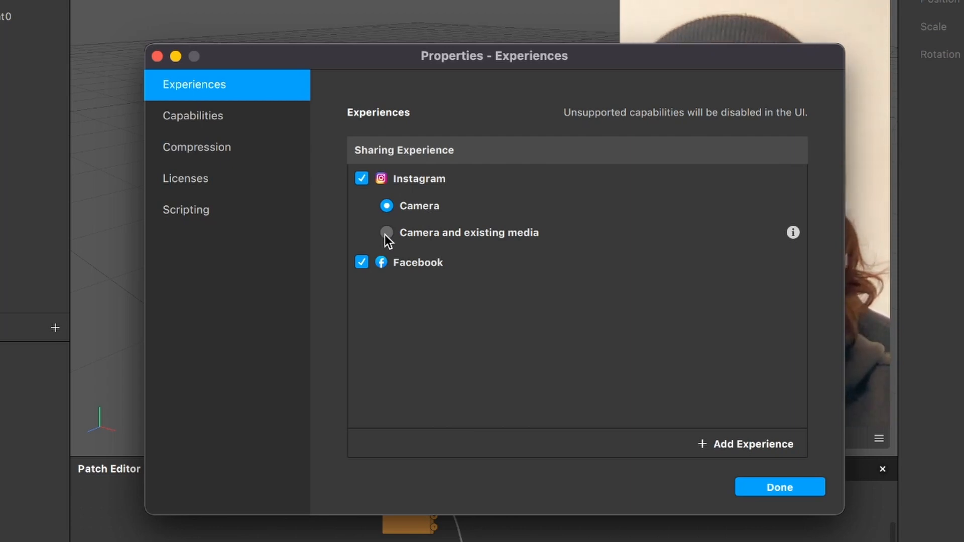
Step: Set Instagram sharing to 'Camera and existing media' and confirm with Done
{"action": "left_click", "coordinate": [385, 232]}
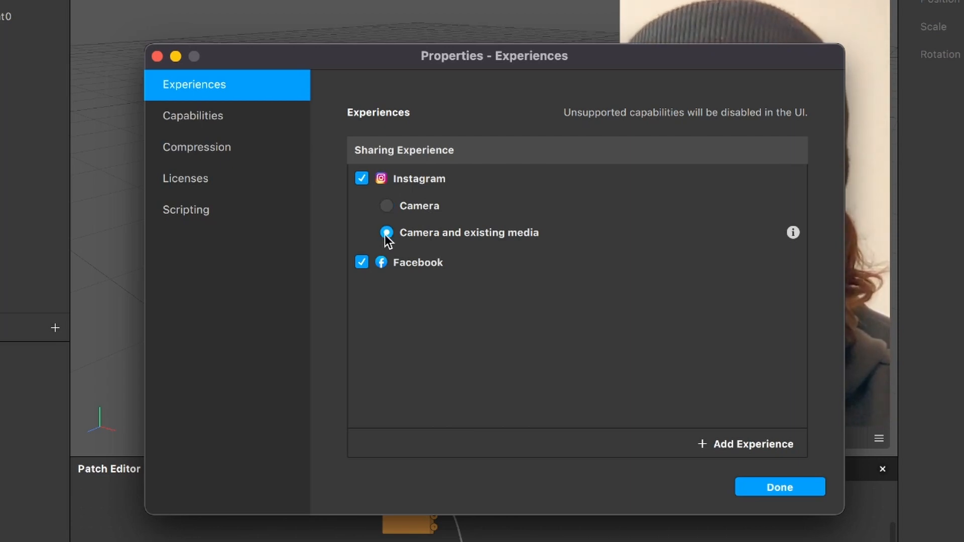
{"action": "left_click", "coordinate": [386, 232]}
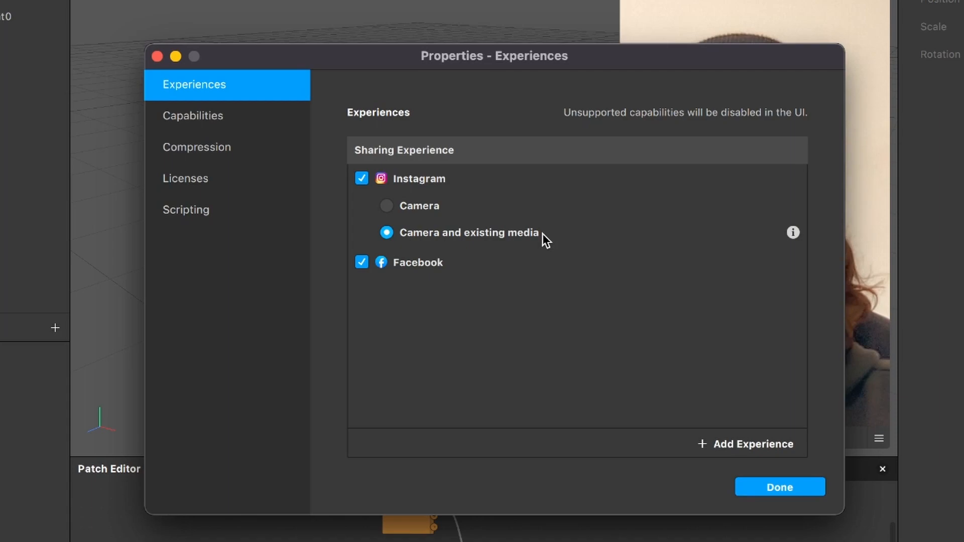
{"action": "left_click", "coordinate": [778, 486]}
{"action": "type", "text": "scr"}
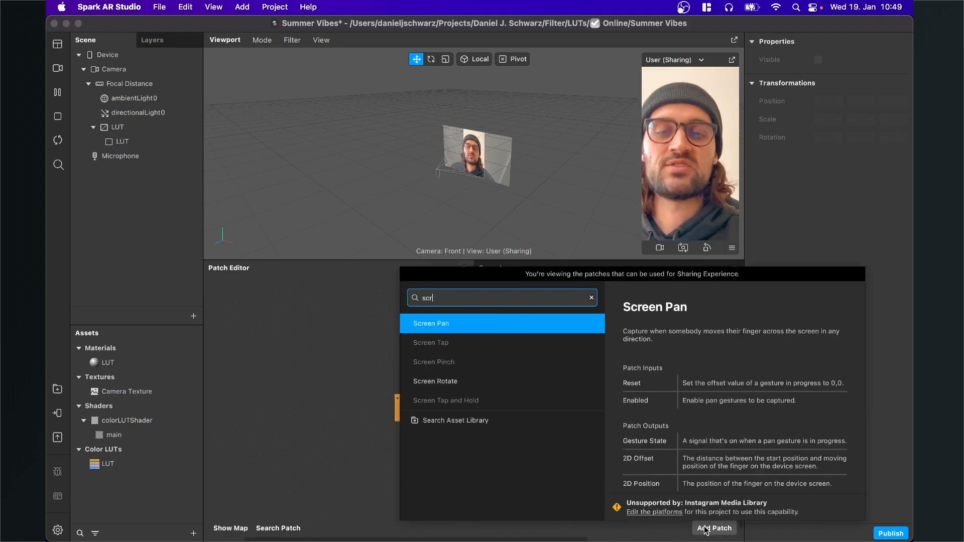
Step: Search patches for 'scre' and inspect the greyed-out Screen Tap patch
{"action": "type", "text": "e"}
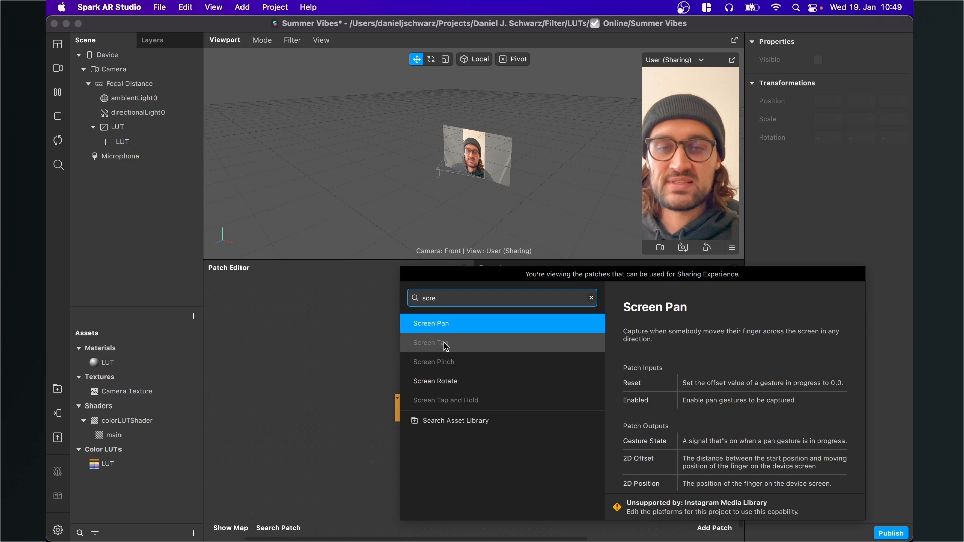
{"action": "left_click", "coordinate": [444, 342]}
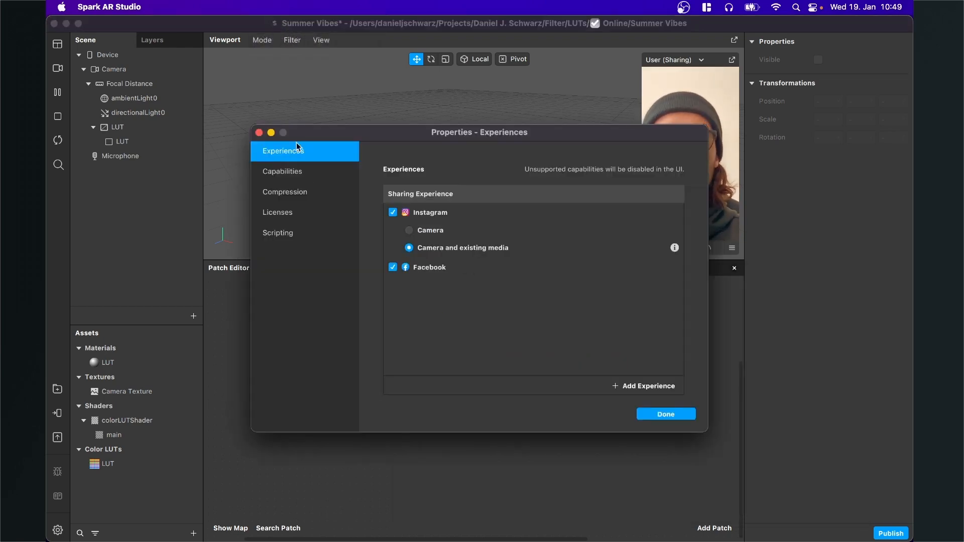
Step: Close the project properties with 'Camera and existing media' still selected
{"action": "left_click", "coordinate": [664, 413]}
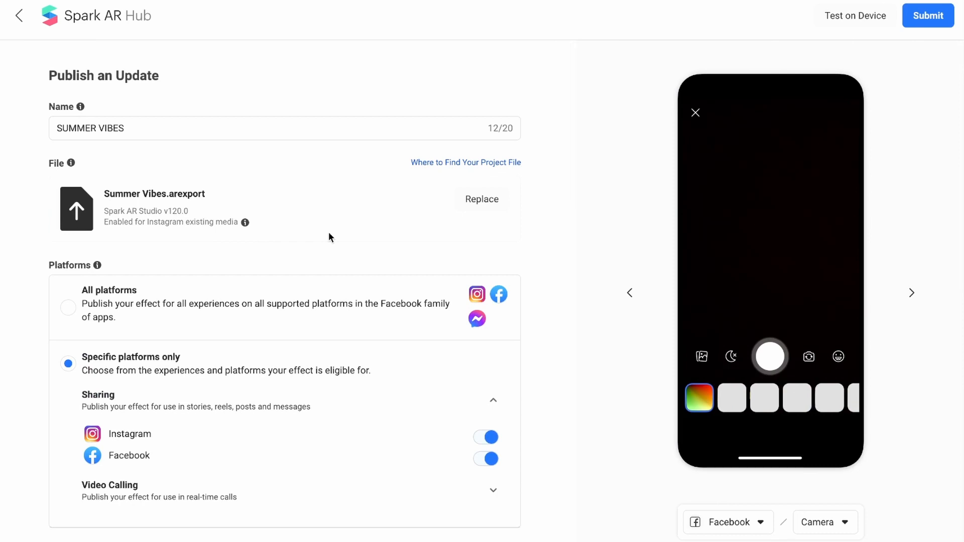
Step: Switch on the Existing Media toggle on the Publish an Update page
{"action": "scroll", "scroll_direction": "down", "scroll_amount": 3}
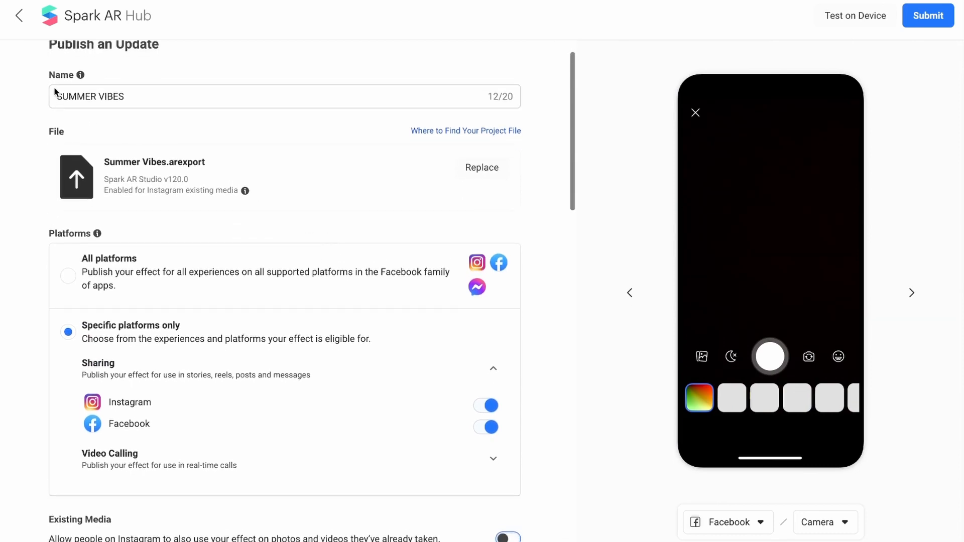
{"action": "scroll", "scroll_direction": "down", "scroll_amount": 3}
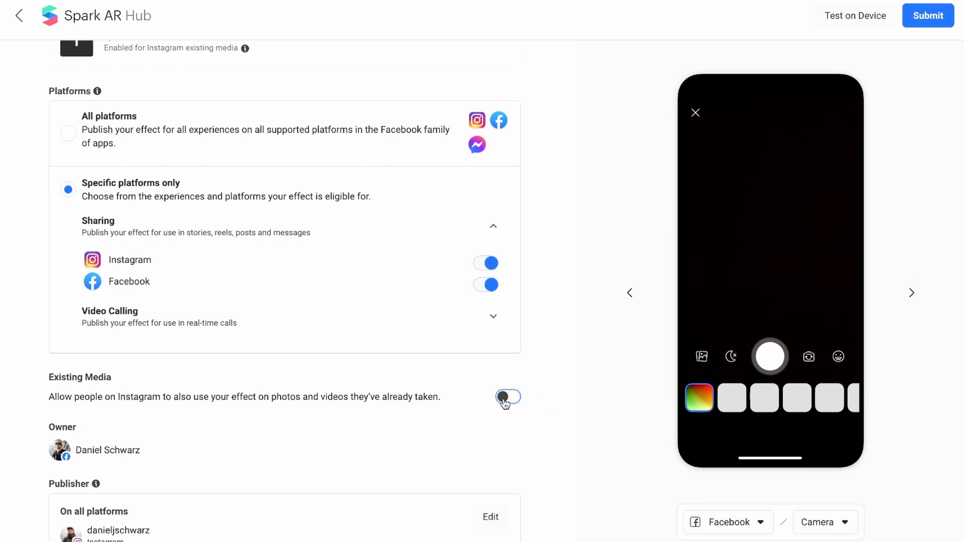
{"action": "left_click", "coordinate": [507, 399]}
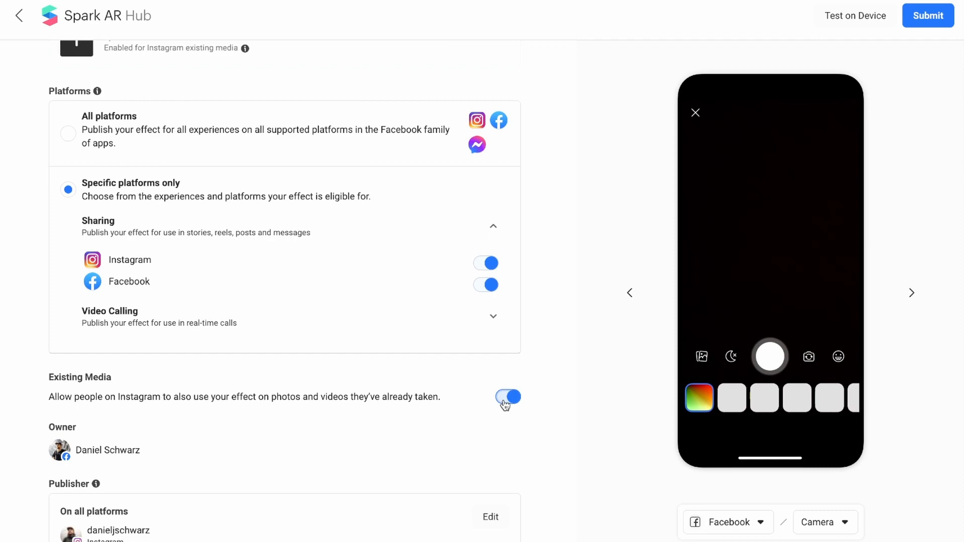